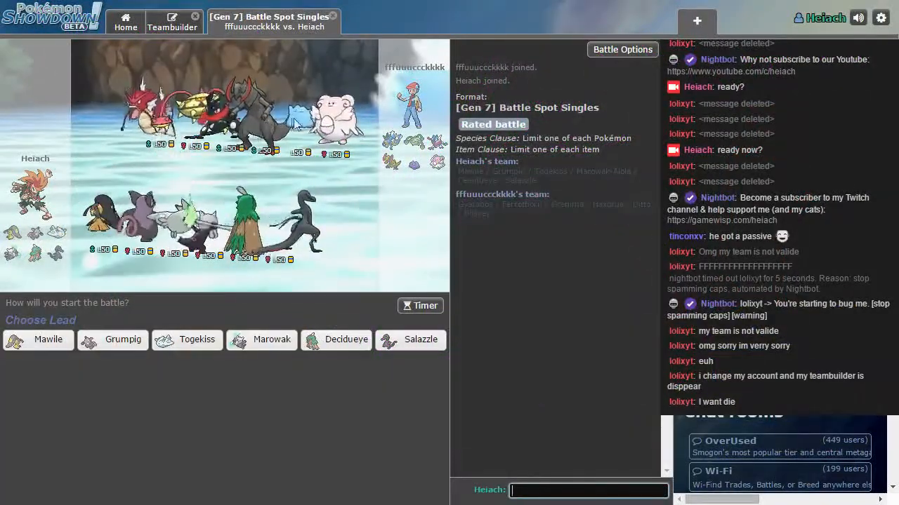
pyautogui.moveTo(104, 301)
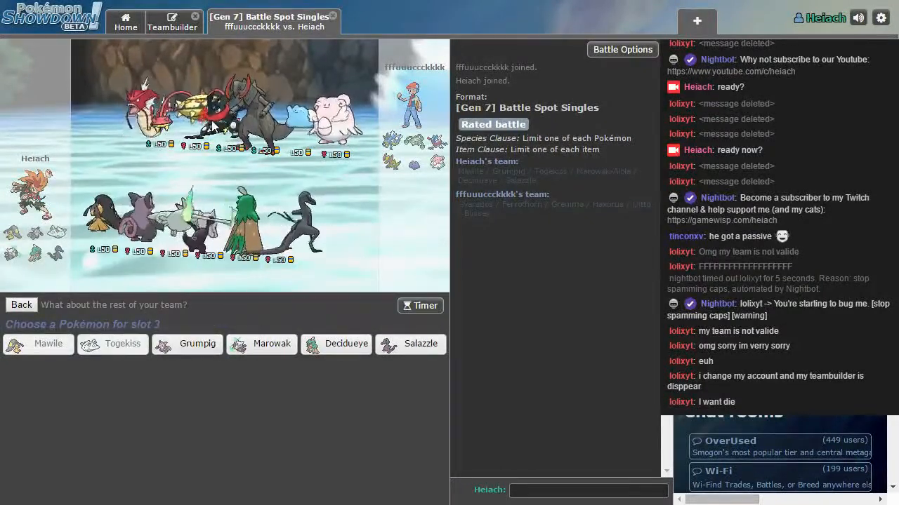
pyautogui.moveTo(345, 344)
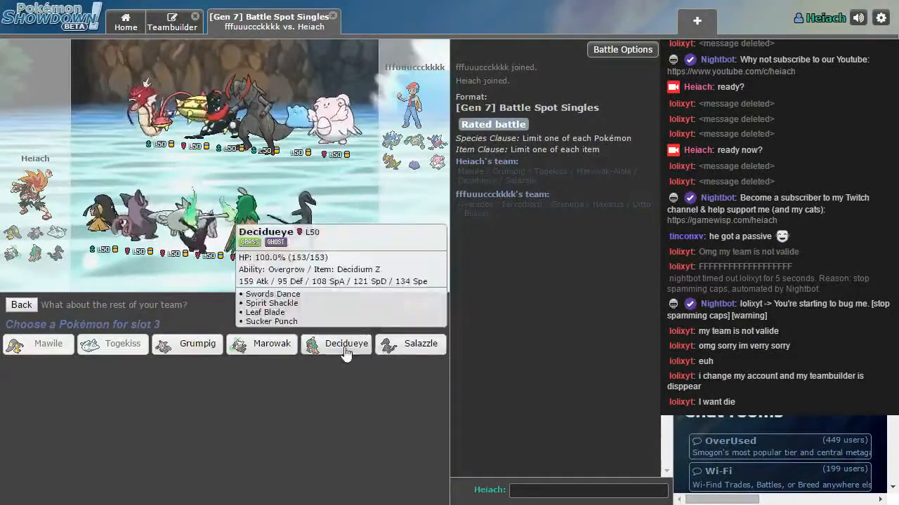
# Add Decidueye as the third team member behind Mawile and Togekiss.
pyautogui.click(345, 342)
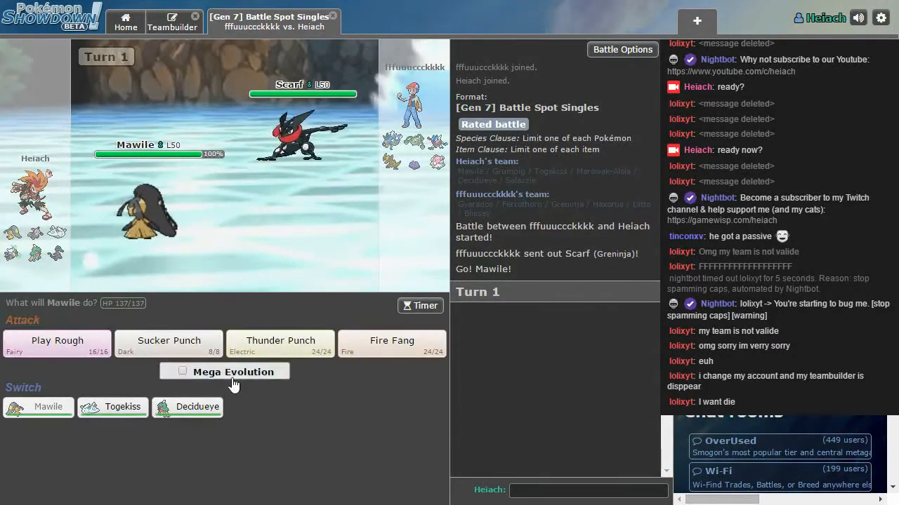
# Mega Evolve Mawile and hit with Thunder Punch, then queue Sucker Punch for turn 2.
pyautogui.click(182, 370)
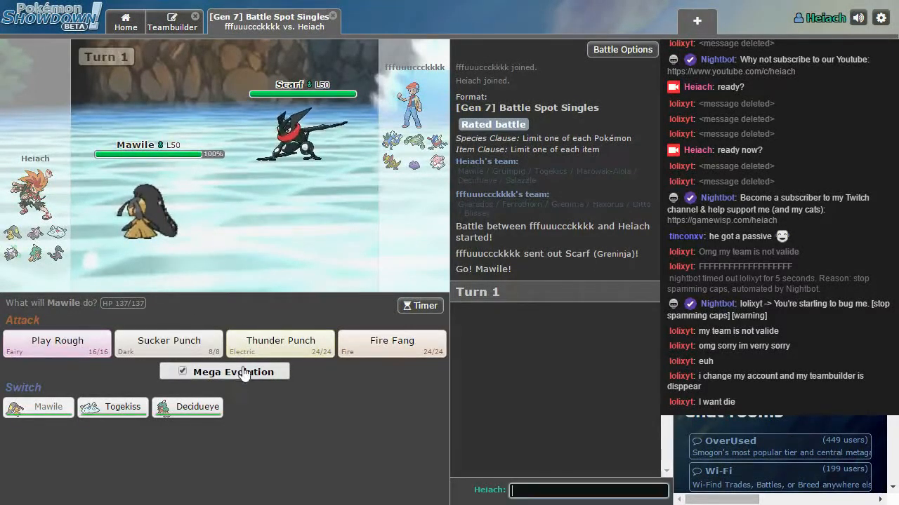
pyautogui.click(281, 344)
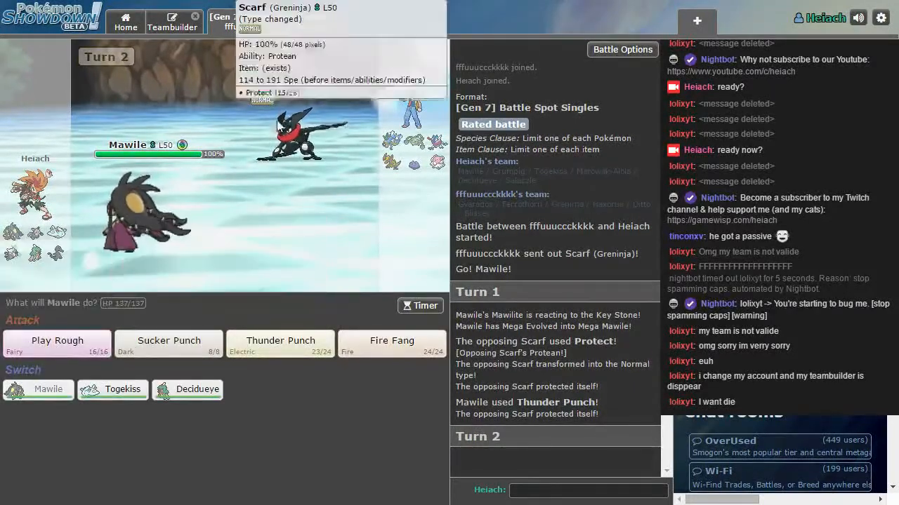
pyautogui.moveTo(295, 126)
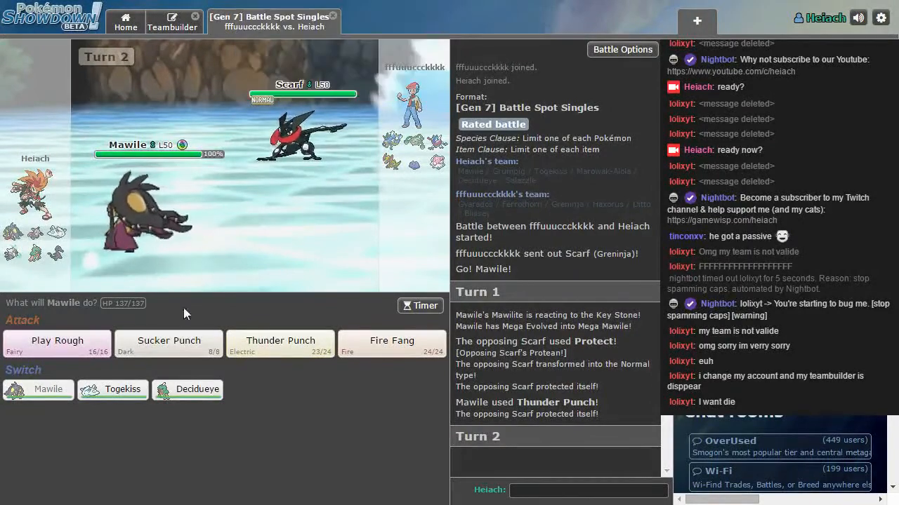
pyautogui.moveTo(169, 344)
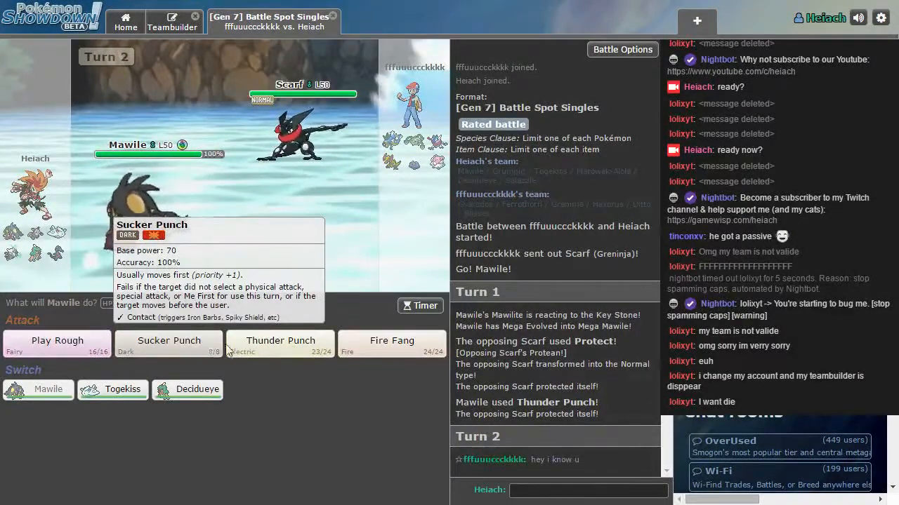
pyautogui.moveTo(95, 344)
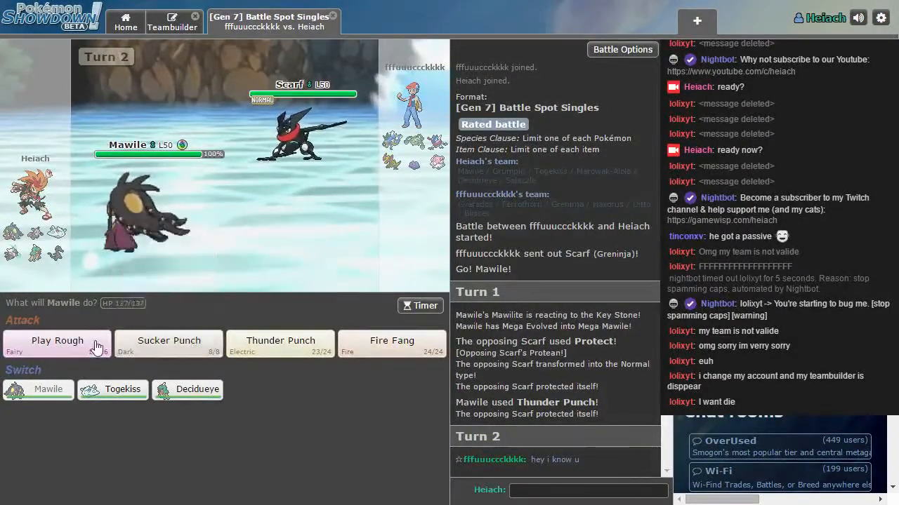
pyautogui.click(168, 345)
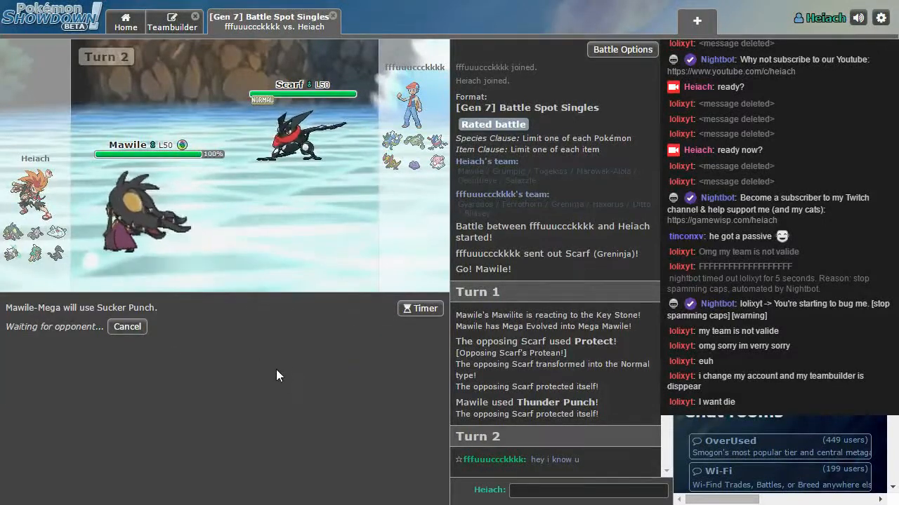
pyautogui.moveTo(326, 284)
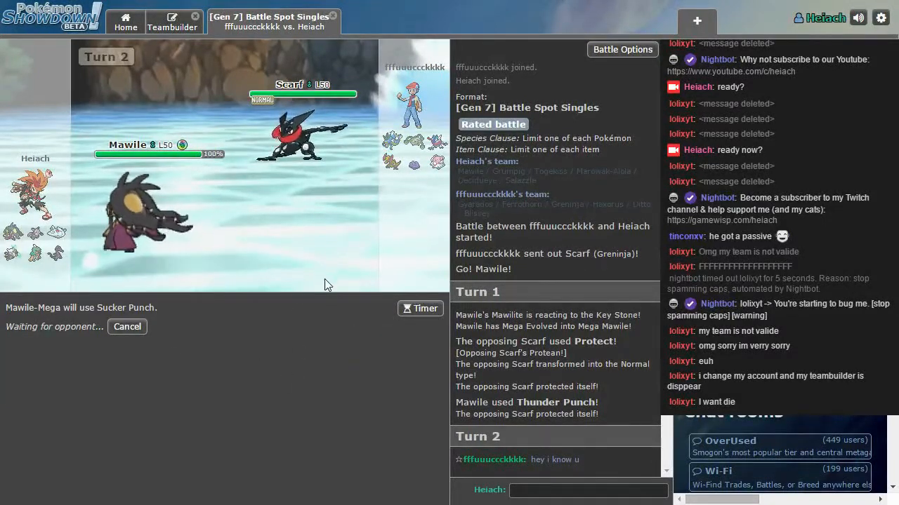
pyautogui.moveTo(307, 368)
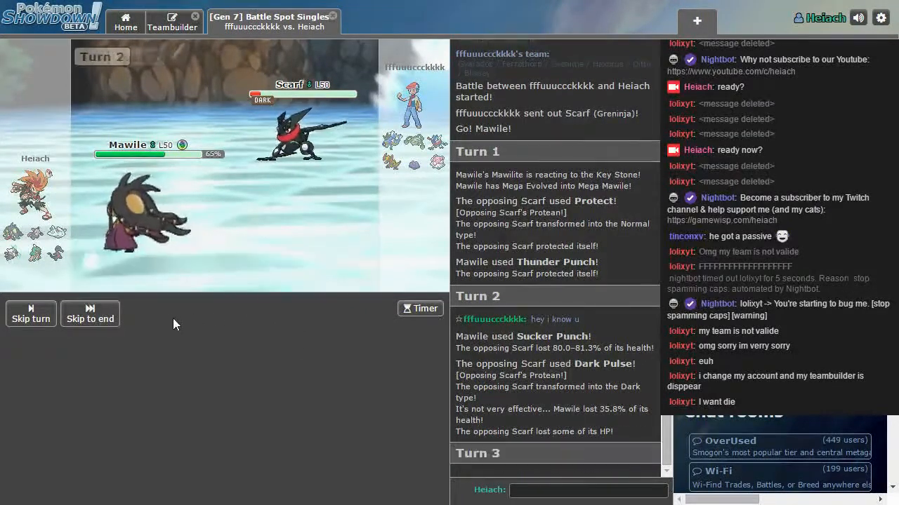
pyautogui.moveTo(169, 344)
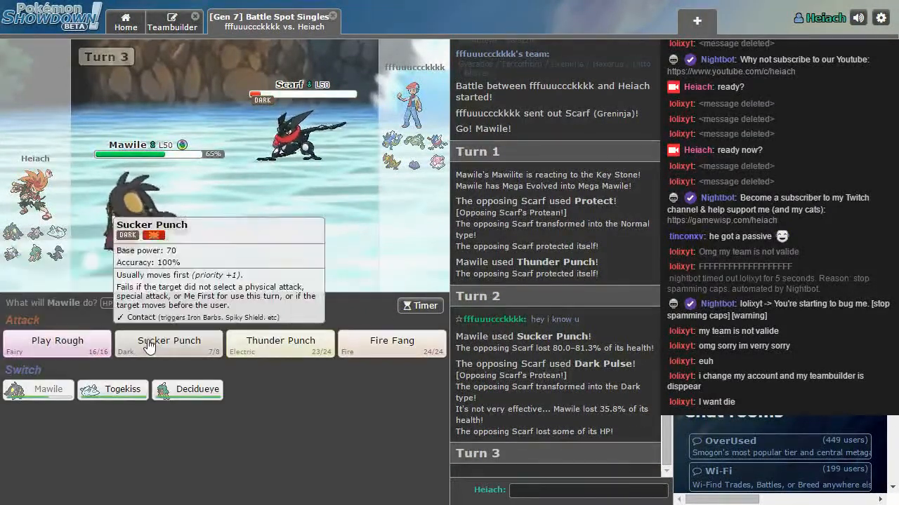
# Use Sucker Punch, then Play Rough to knock out Greninja.
pyautogui.click(168, 344)
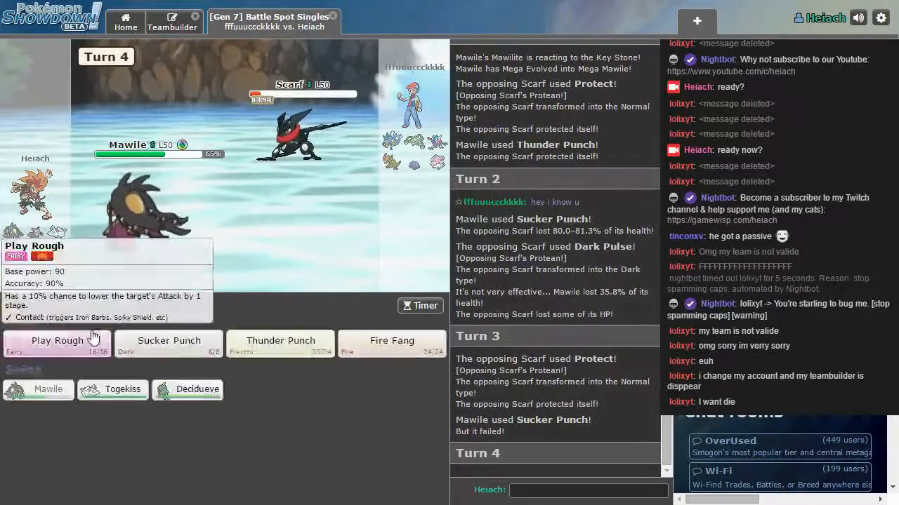
pyautogui.click(56, 341)
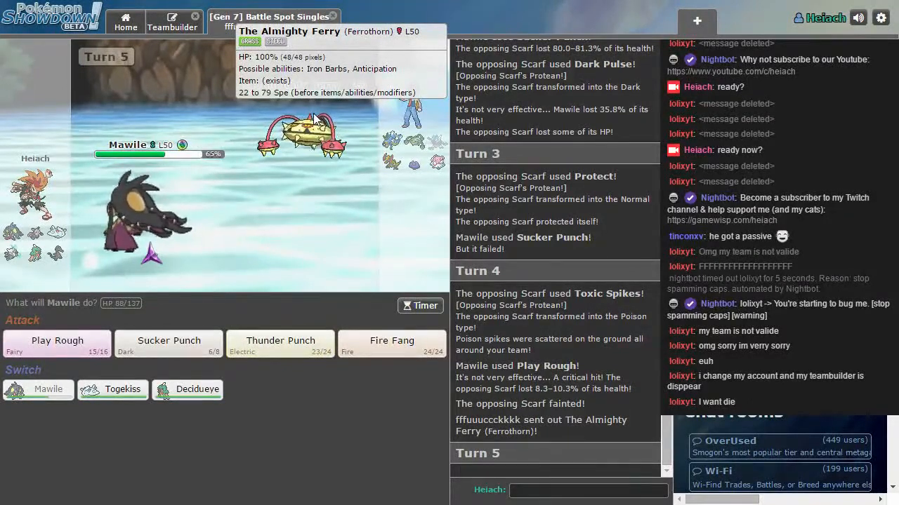
pyautogui.moveTo(392, 344)
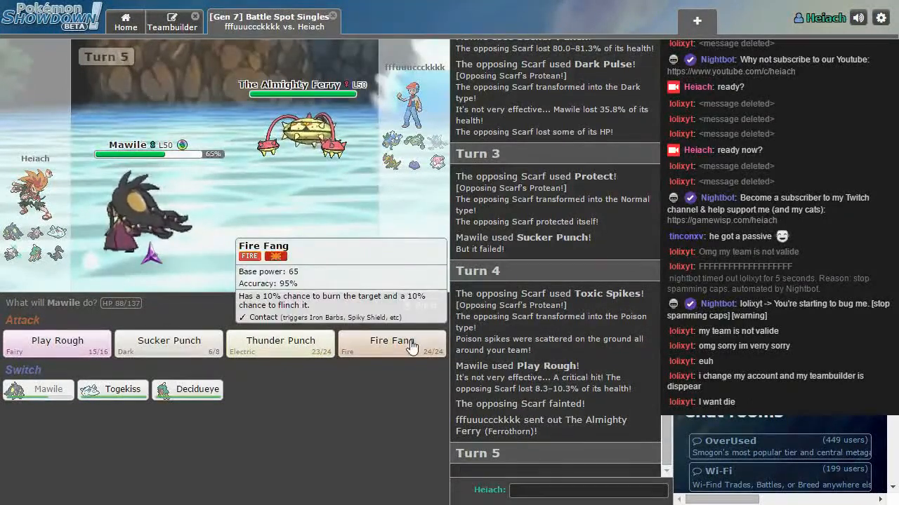
# Attack Ferrothorn with Fire Fang, then Mega Gyarados with Thunder Punch.
pyautogui.click(392, 344)
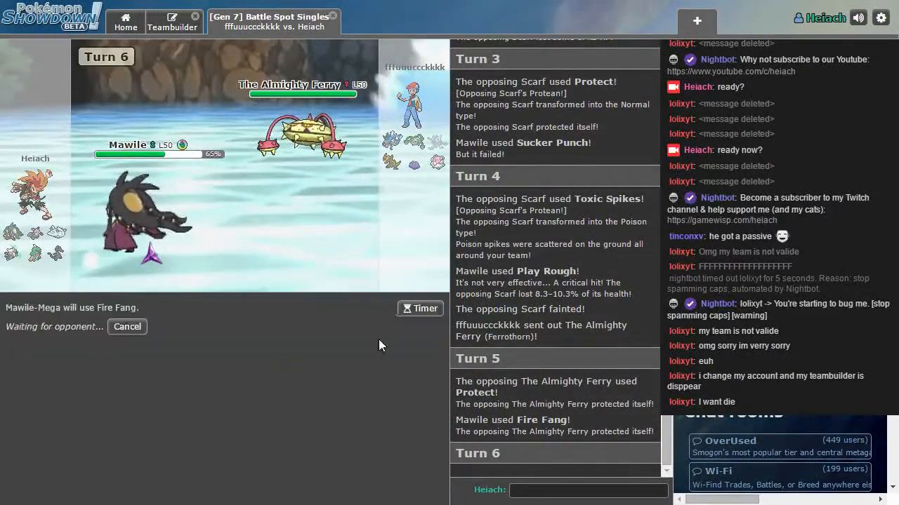
pyautogui.moveTo(295, 372)
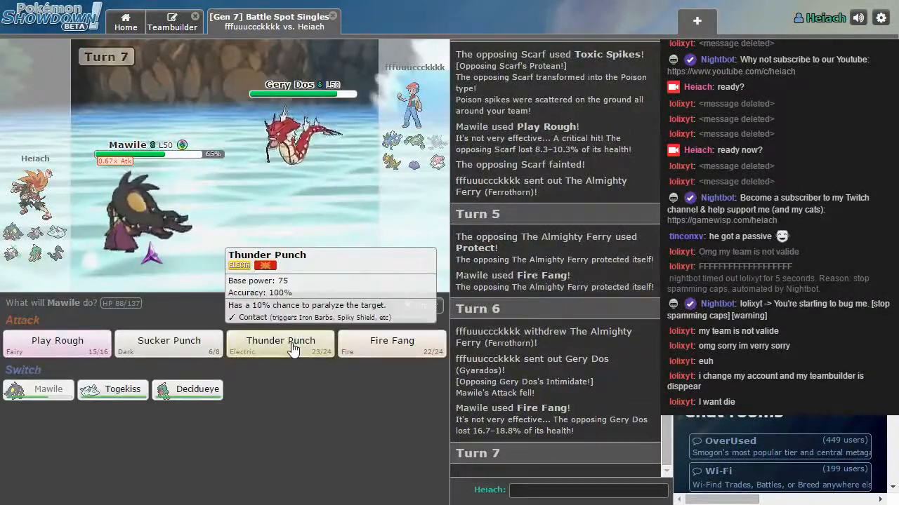
pyautogui.click(281, 341)
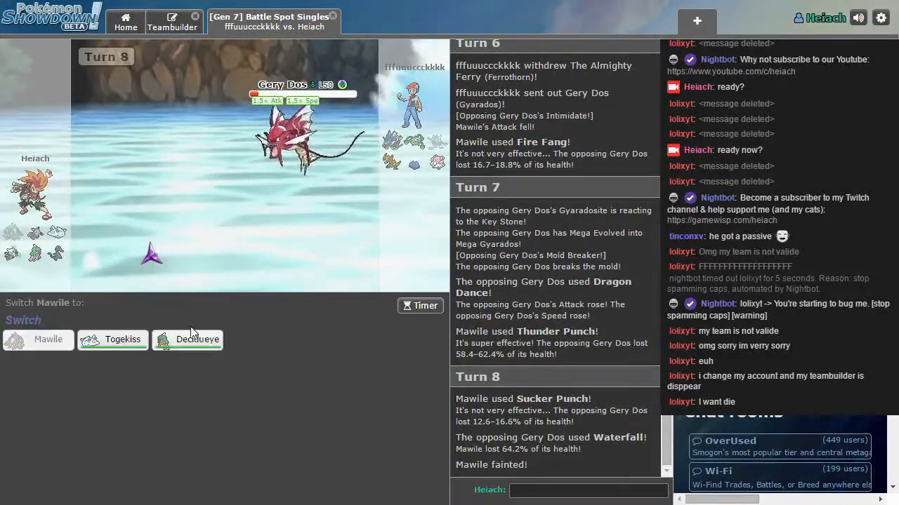
# Send in Decidueye for fainted Mawile and finish Gyarados with Sucker Punch.
pyautogui.click(196, 339)
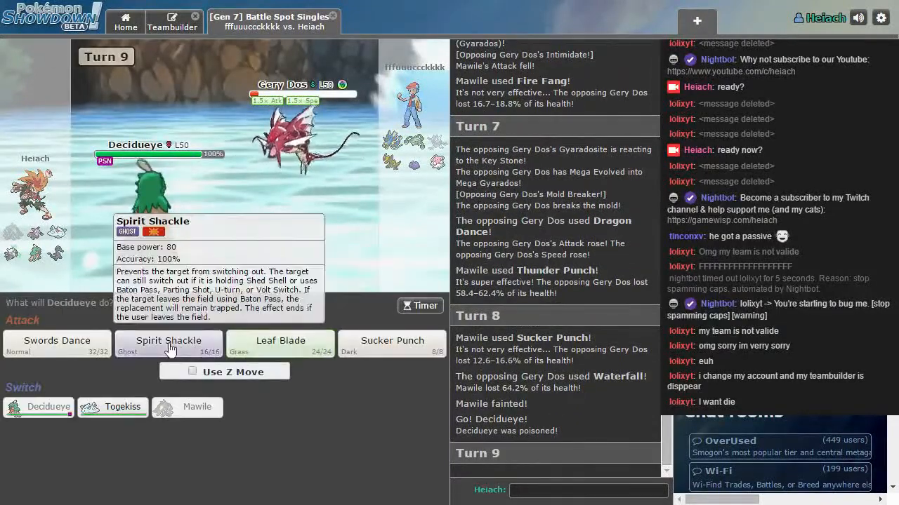
pyautogui.click(391, 344)
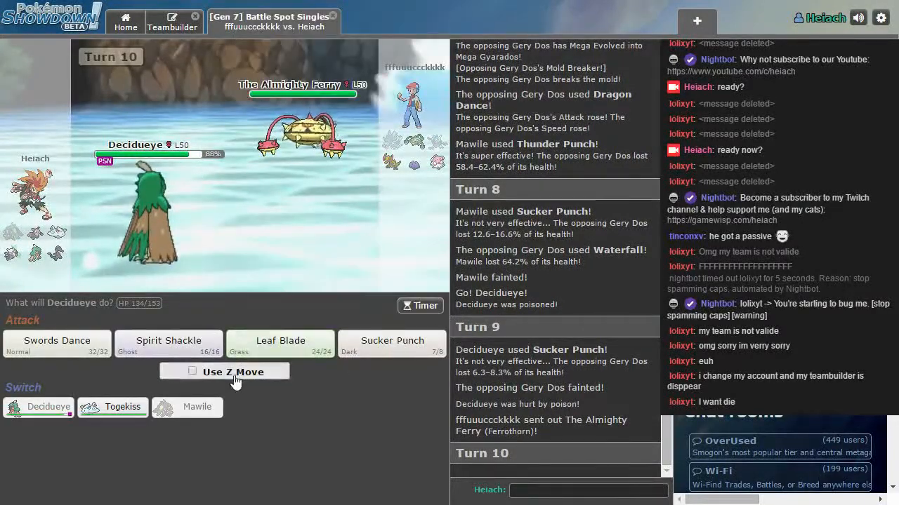
pyautogui.moveTo(301, 133)
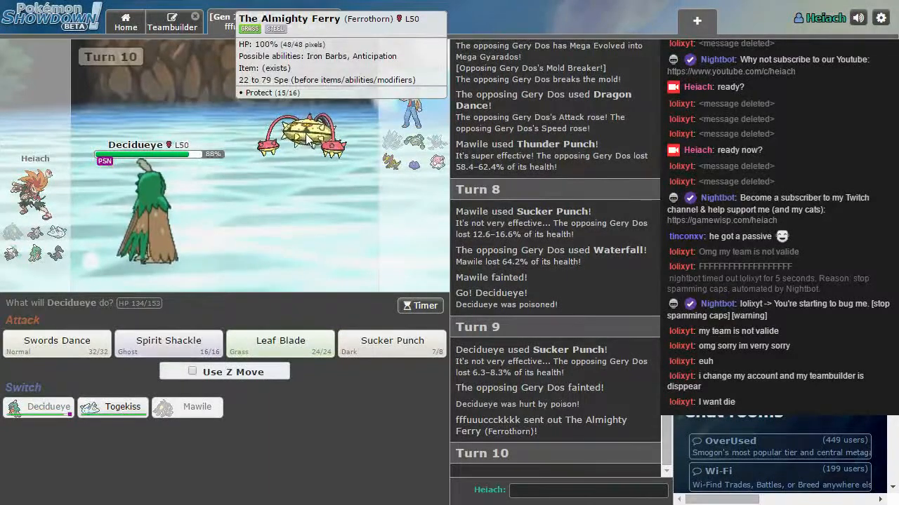
pyautogui.moveTo(143, 329)
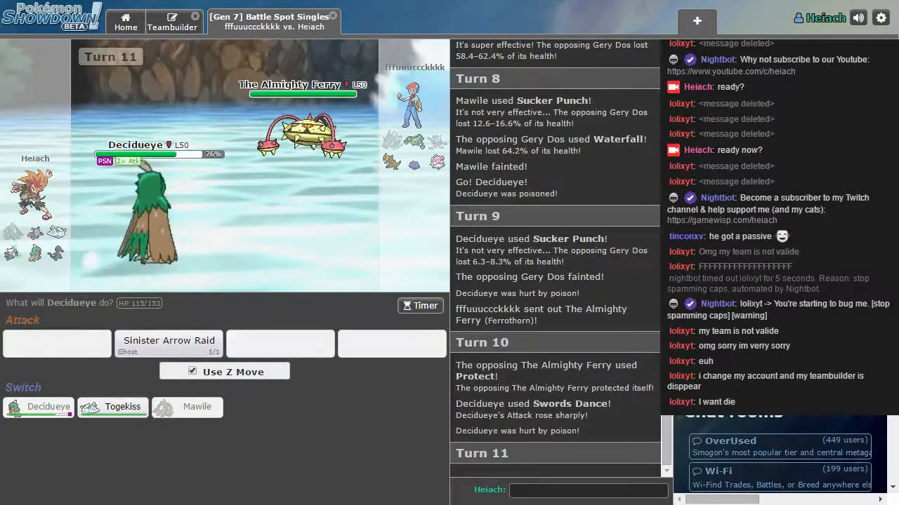
# Unleash Sinister Arrow Raid to knock out Ferrothorn and win the battle.
pyautogui.click(588, 489)
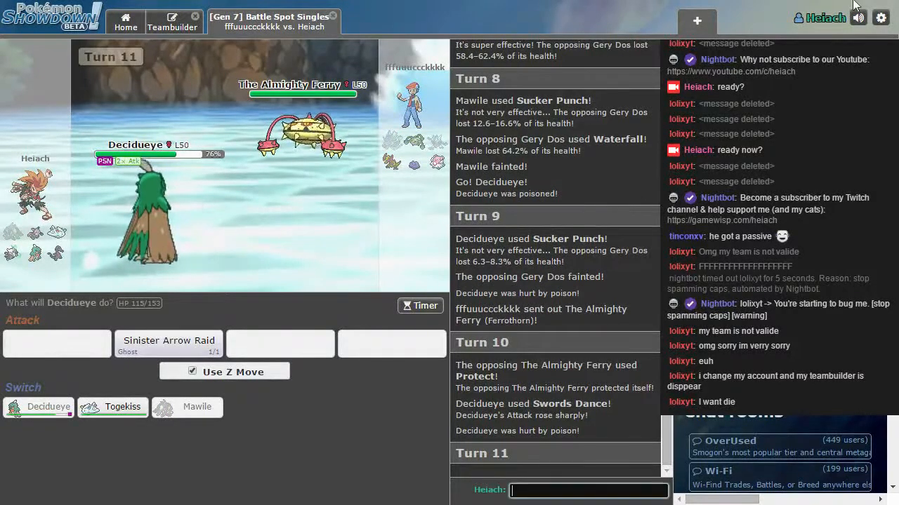
pyautogui.click(169, 344)
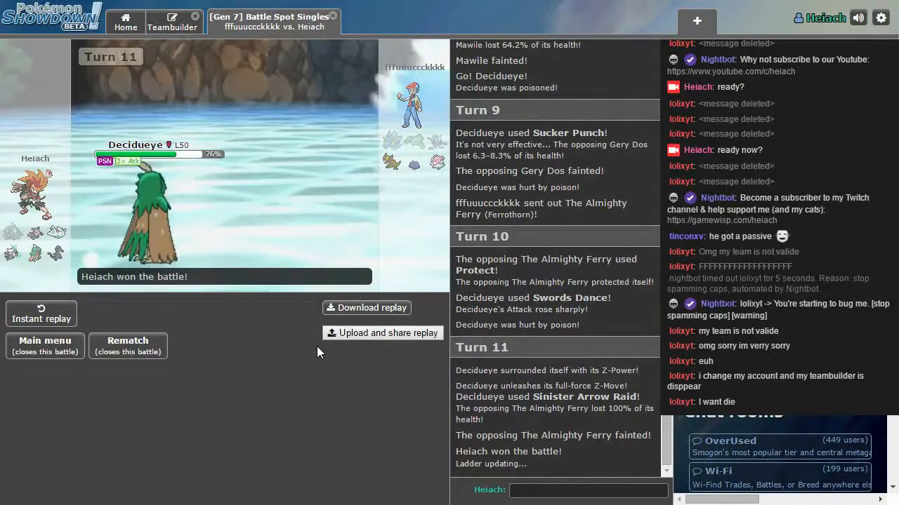
pyautogui.scroll(-3)
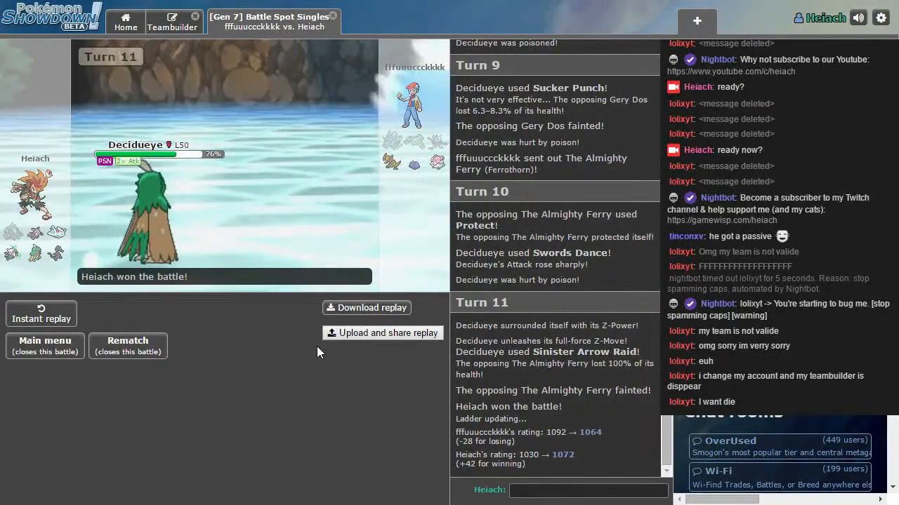
pyautogui.moveTo(286, 316)
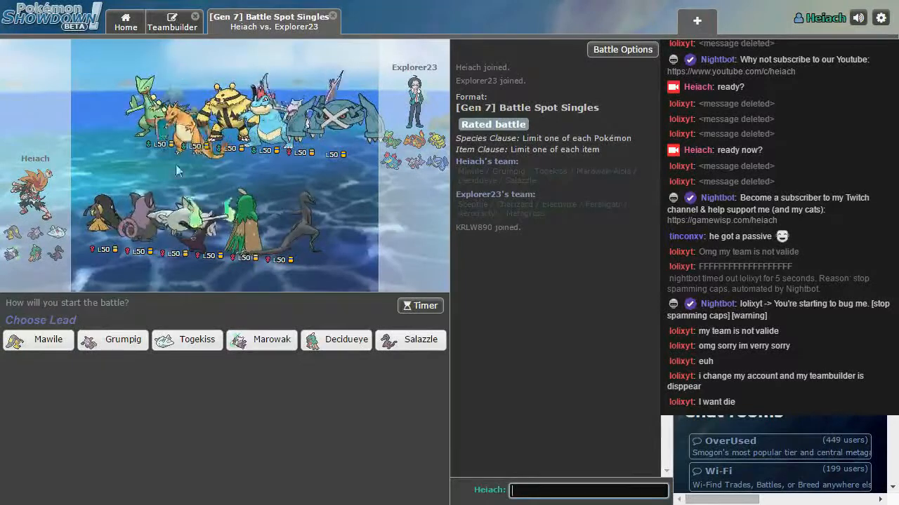
pyautogui.moveTo(48, 339)
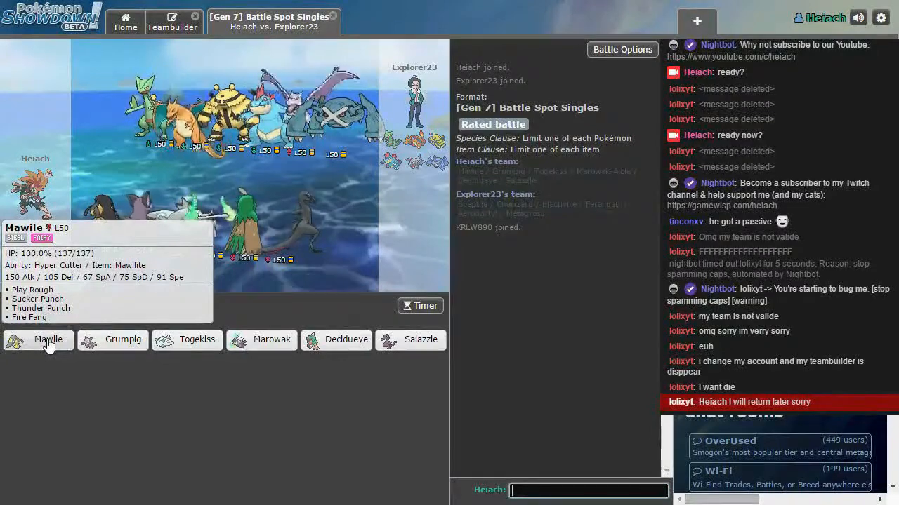
# Lead with Mawile and add Decidueye as the third team member against Explorer23.
pyautogui.click(47, 339)
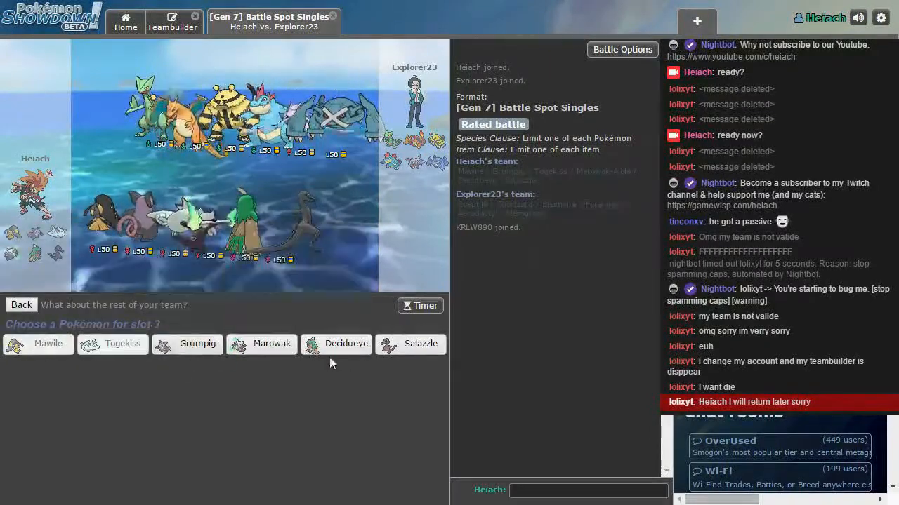
pyautogui.click(345, 342)
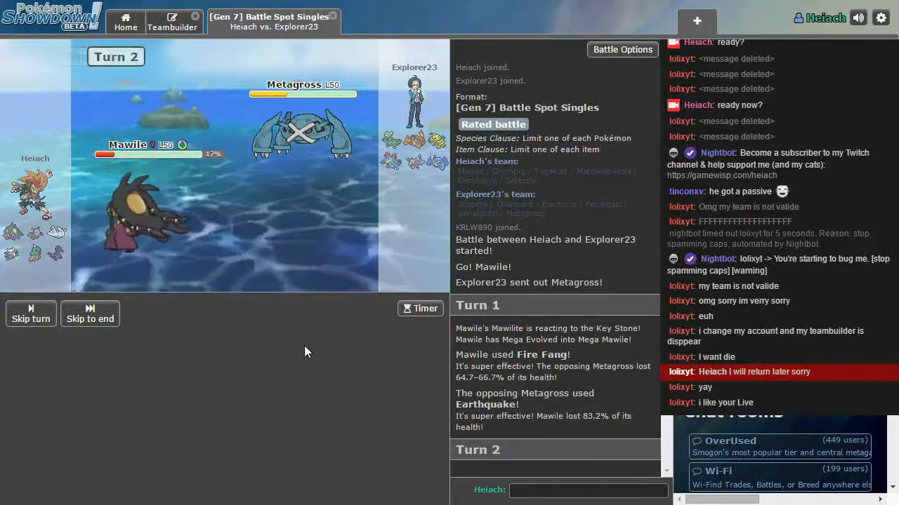
# Attack Metagross with Fire Fang again on turn 2.
pyautogui.click(31, 309)
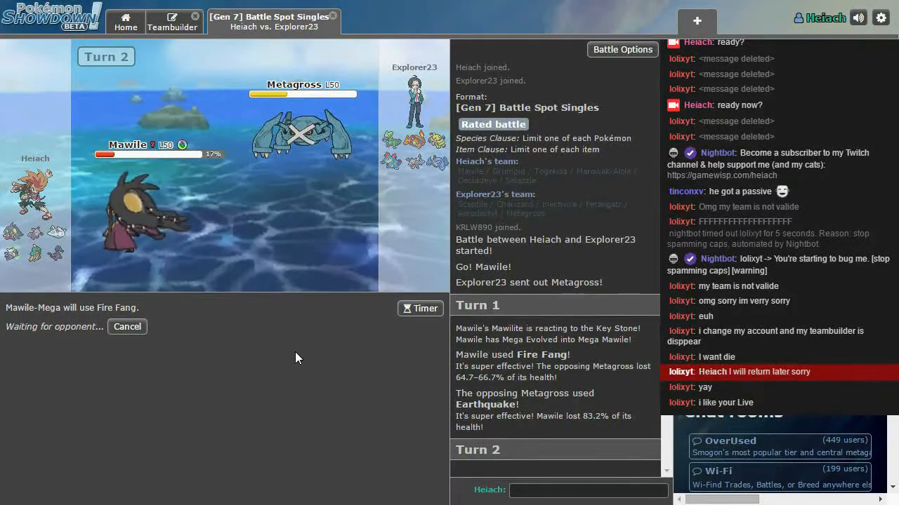
pyautogui.moveTo(320, 345)
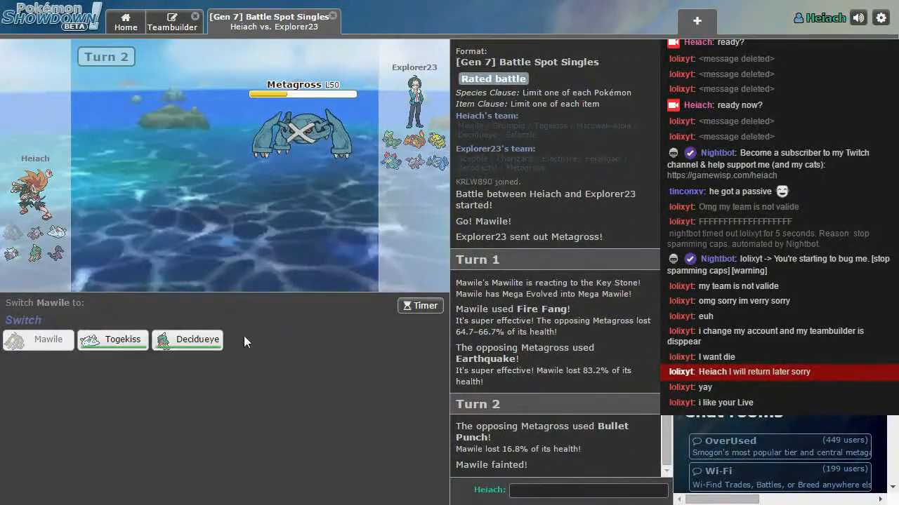
pyautogui.moveTo(200, 339)
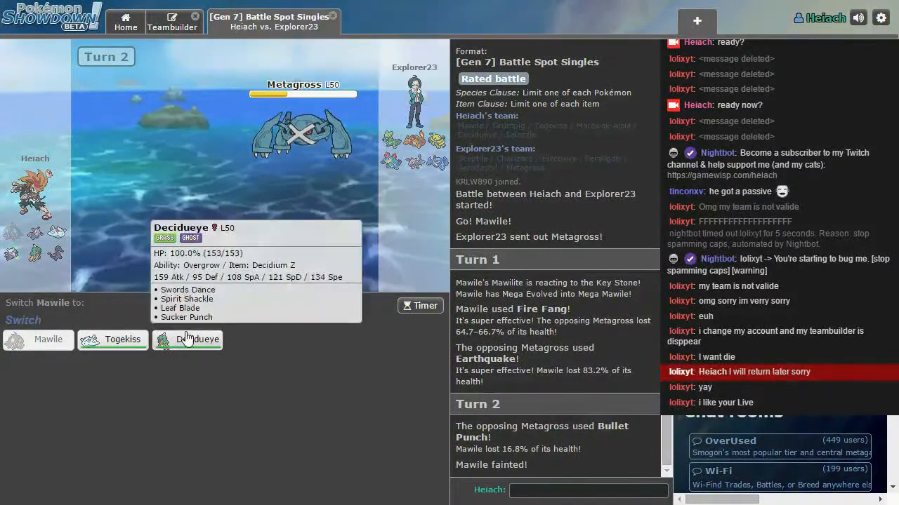
pyautogui.moveTo(70, 361)
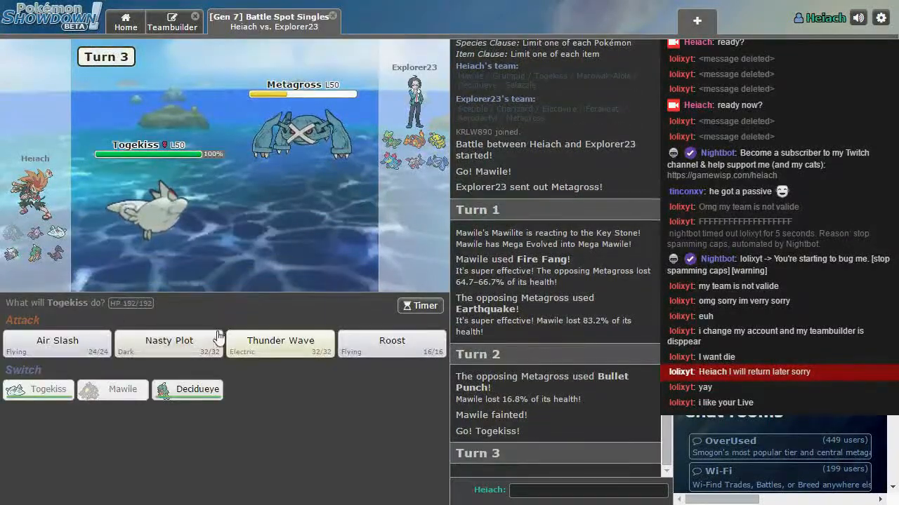
pyautogui.moveTo(169, 344)
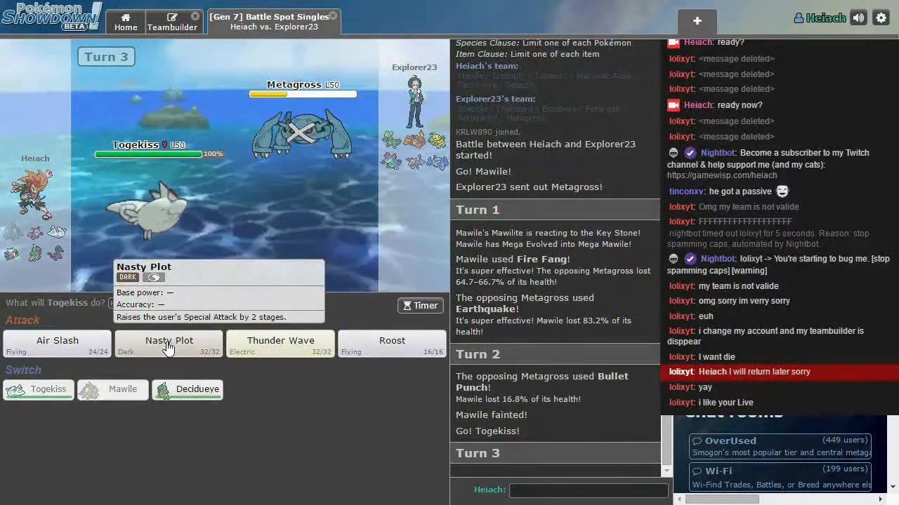
# Boost Togekiss with Nasty Plot, then skip the turn animation after Air Slash.
pyautogui.click(168, 341)
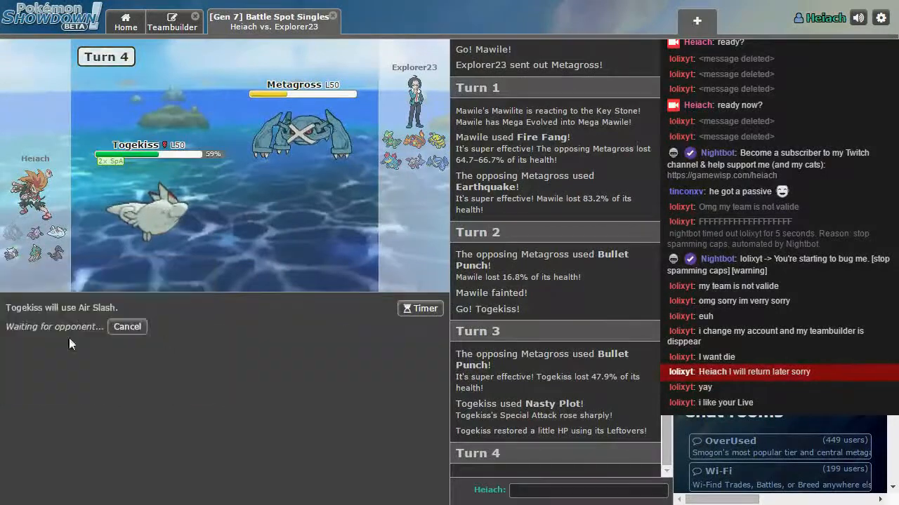
pyautogui.moveTo(267, 354)
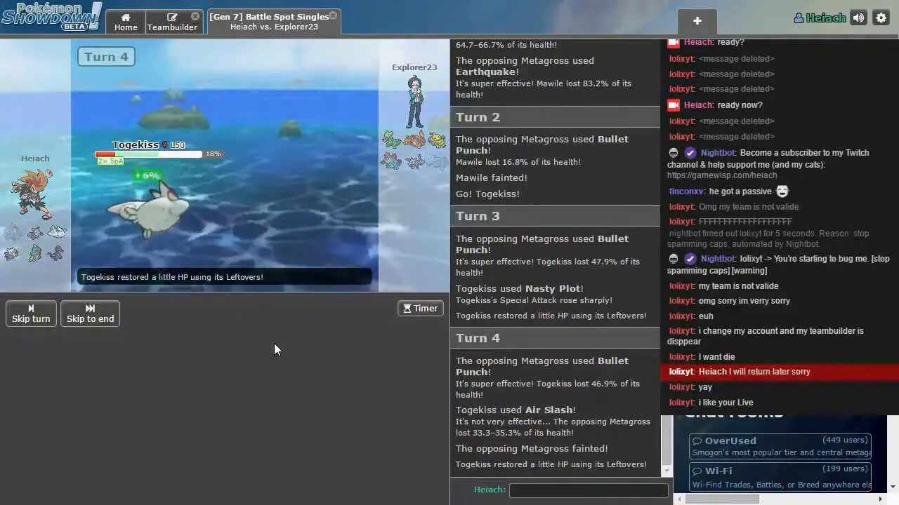
pyautogui.click(31, 315)
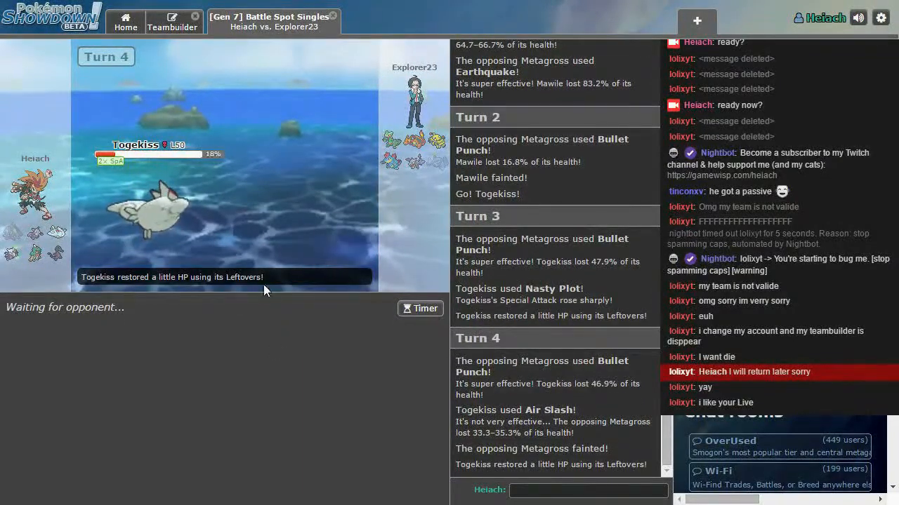
pyautogui.moveTo(273, 295)
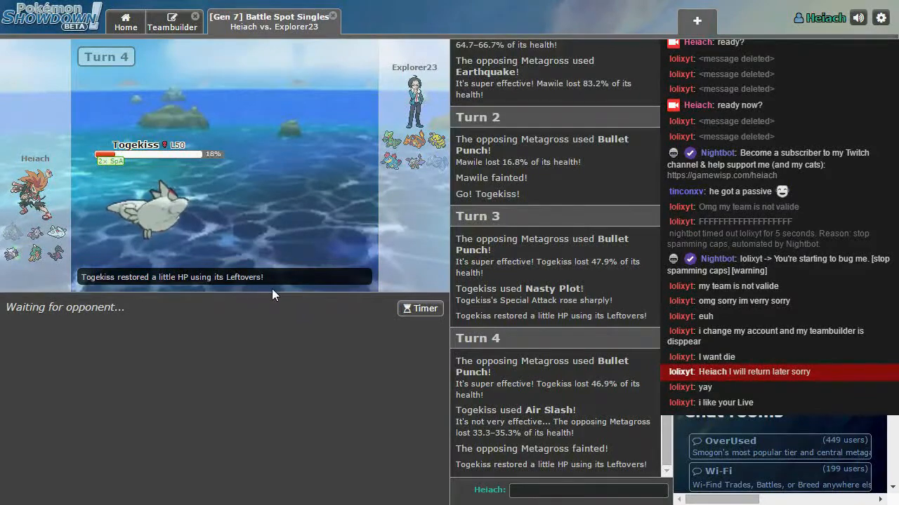
pyautogui.moveTo(293, 309)
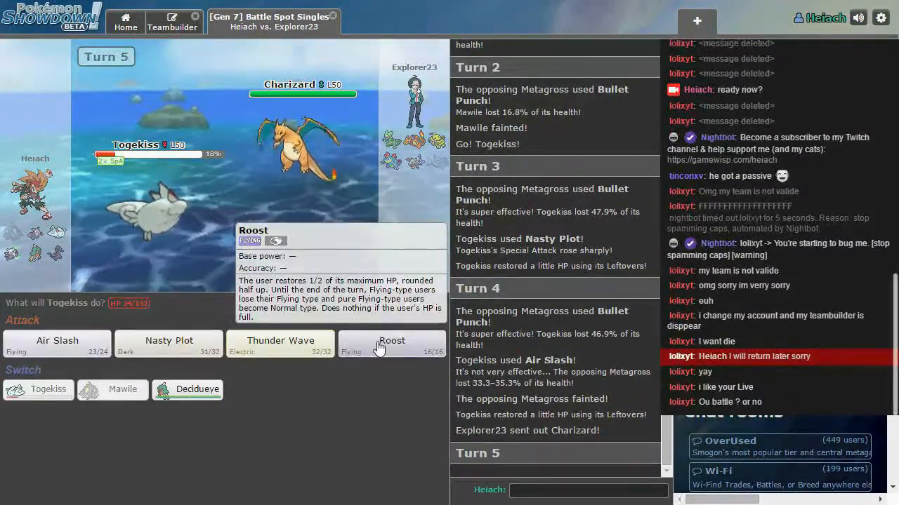
# Have Togekiss use Roost, then send in Decidueye after it faints.
pyautogui.click(391, 344)
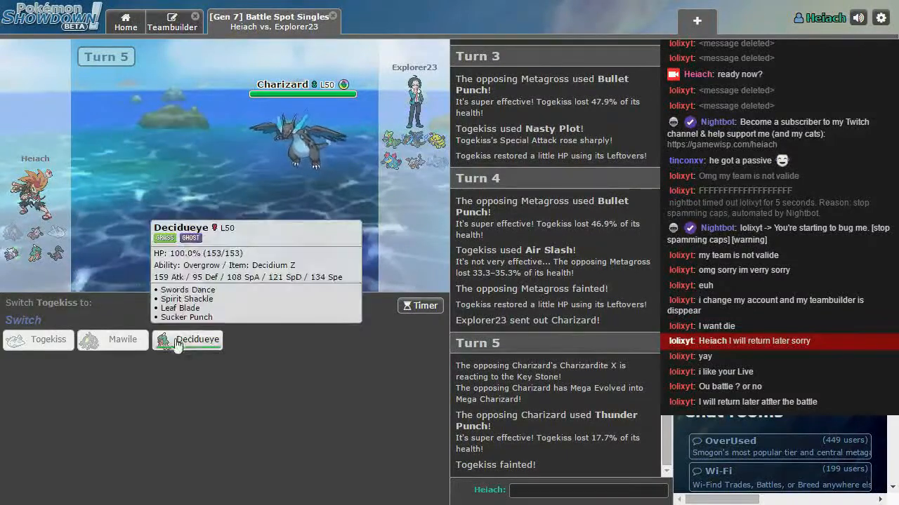
pyautogui.click(188, 340)
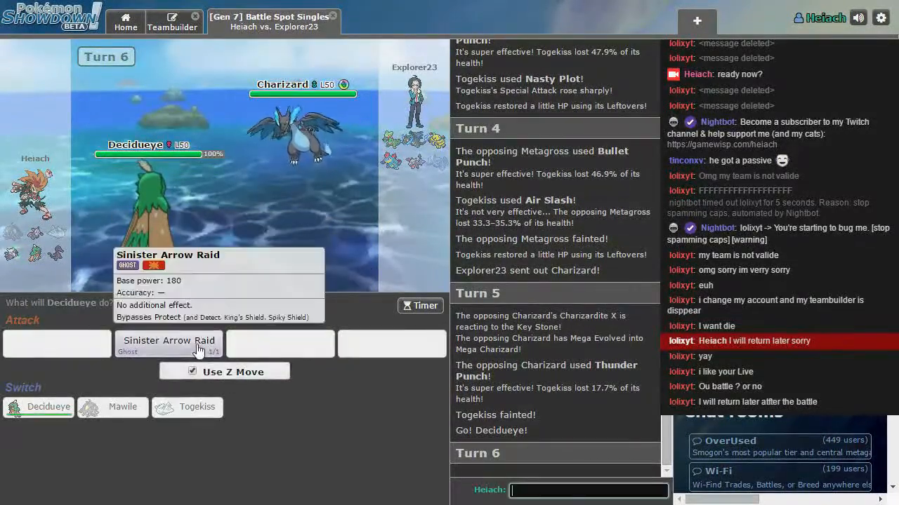
# Knock out Mega Charizard with Sinister Arrow Raid then Sucker Punch, bringing out Electivire.
pyautogui.click(169, 344)
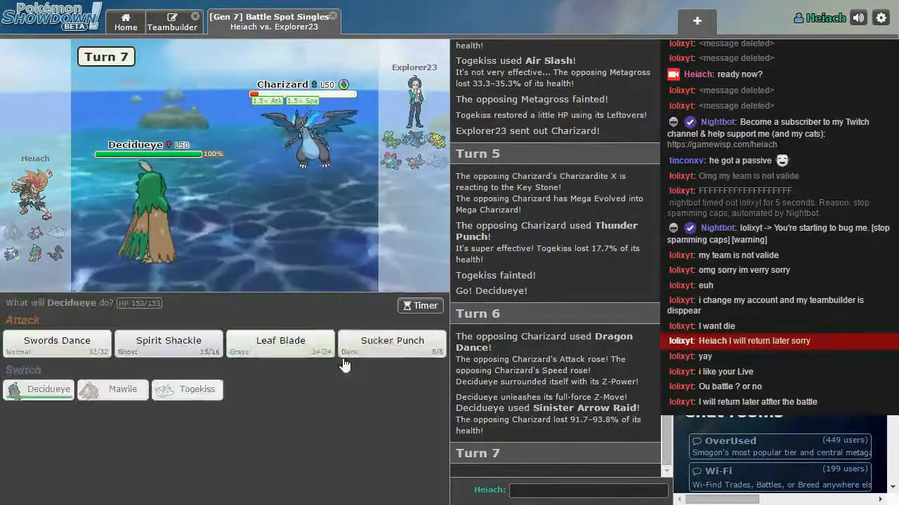
pyautogui.moveTo(392, 344)
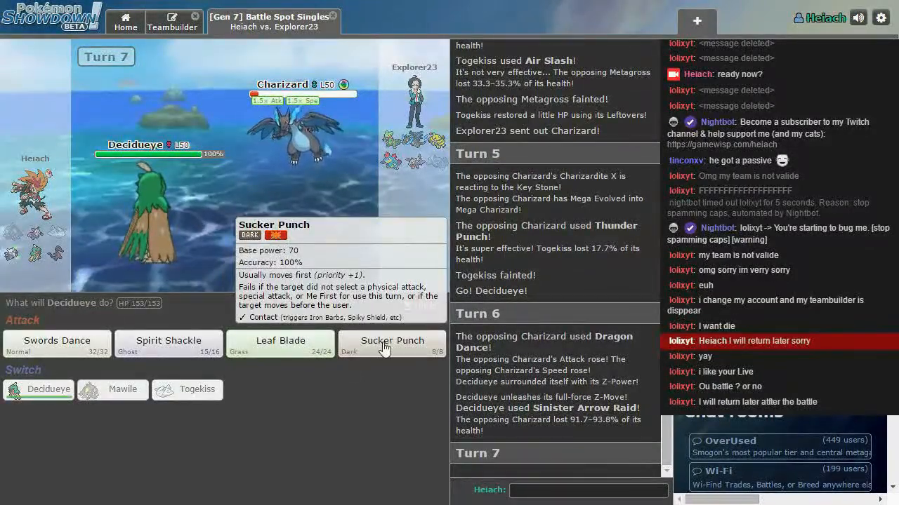
pyautogui.click(391, 342)
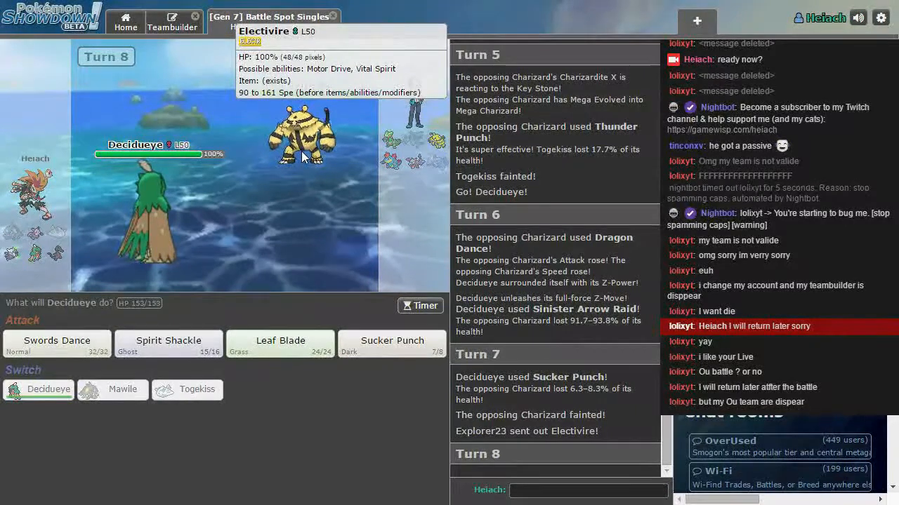
pyautogui.moveTo(147, 211)
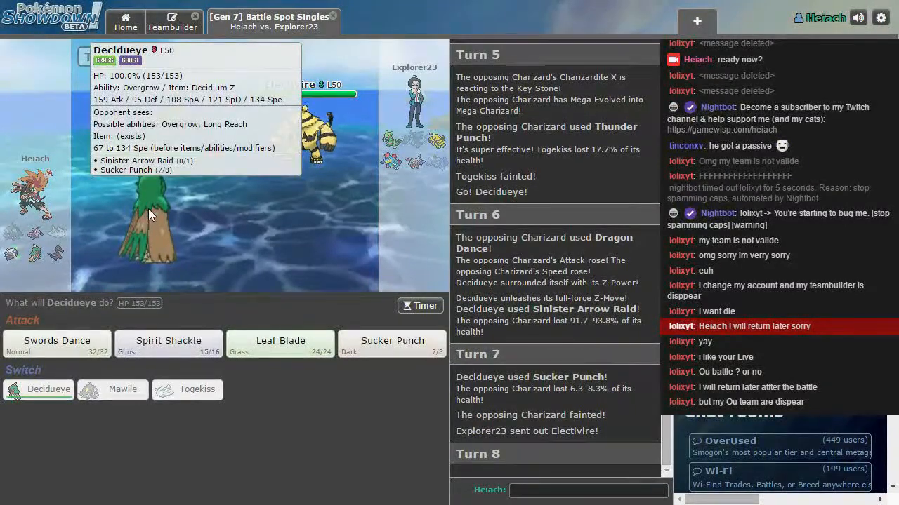
pyautogui.moveTo(302, 140)
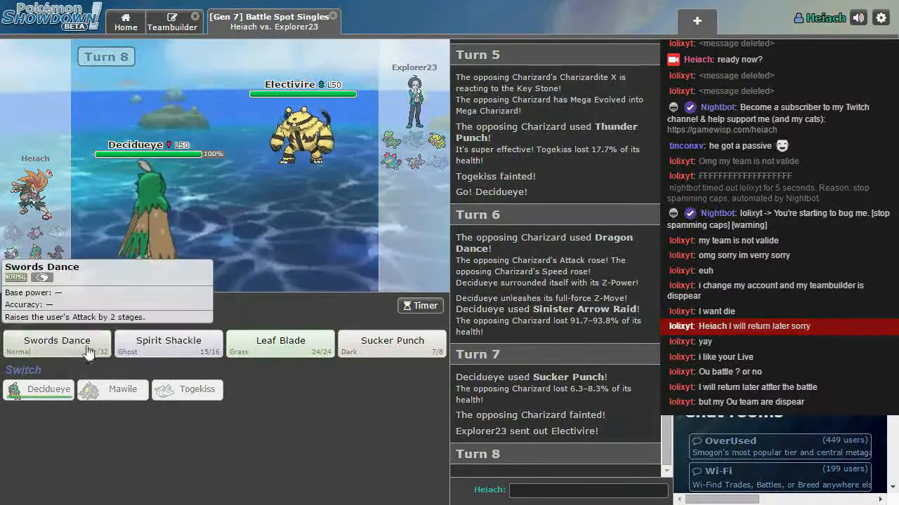
# Boost Decidueye's Attack with Swords Dance on turn 8 against Electivire.
pyautogui.click(56, 341)
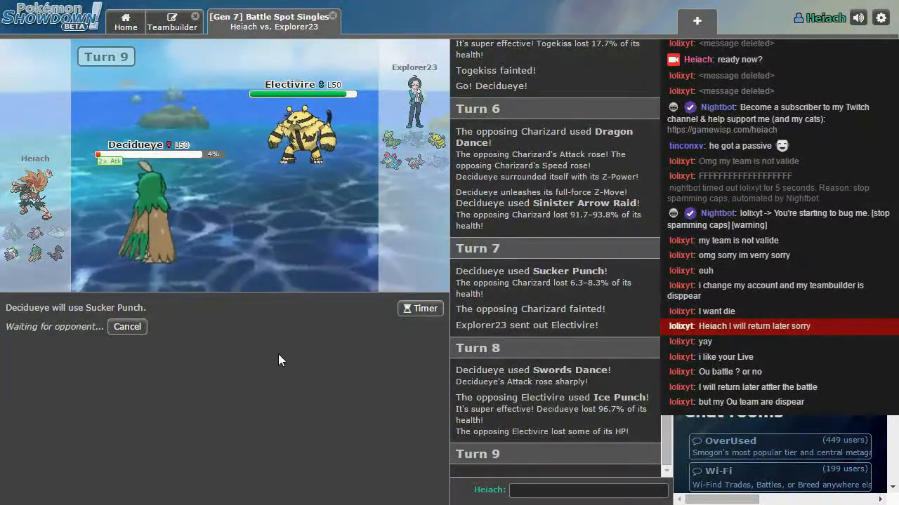
pyautogui.moveTo(312, 371)
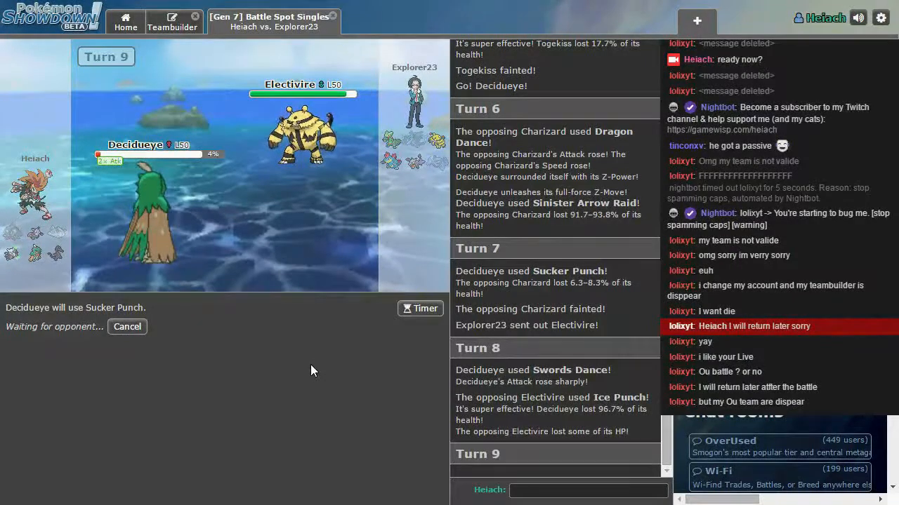